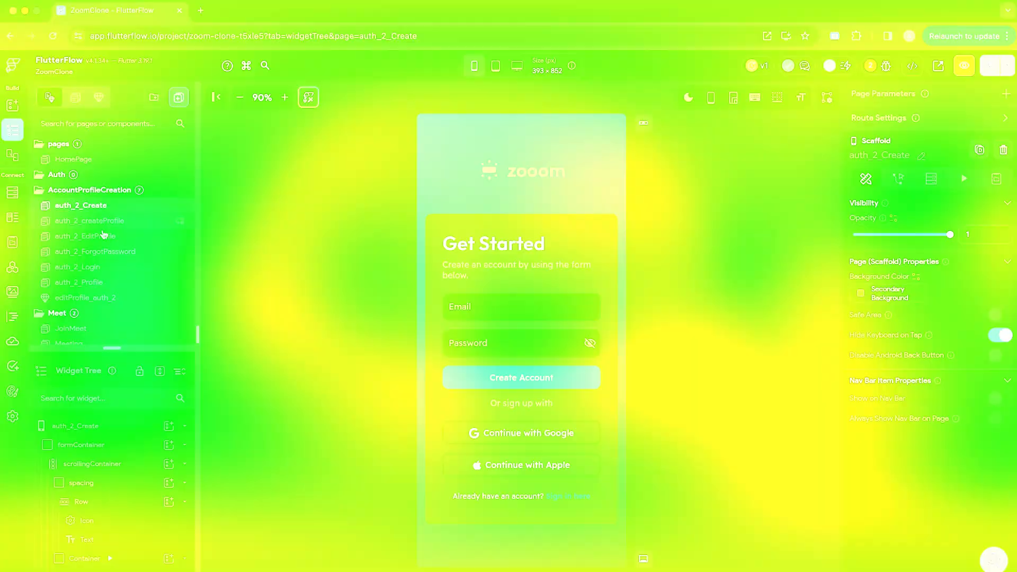
# Step: Review HomePage, auth_2_EditProfile and the Meeting page, then go to the Custom Code section
pyautogui.click(74, 159)
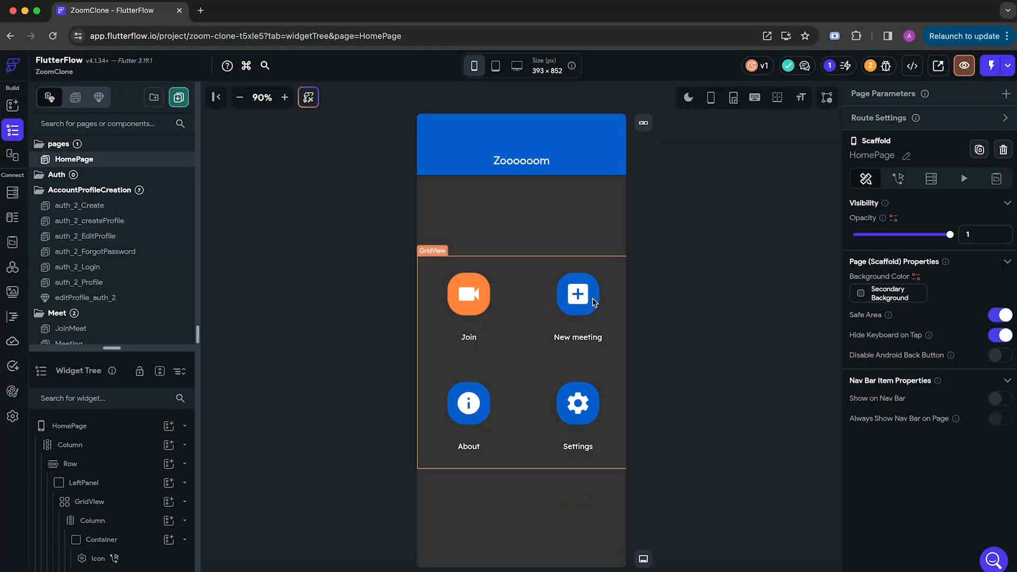
pyautogui.click(85, 235)
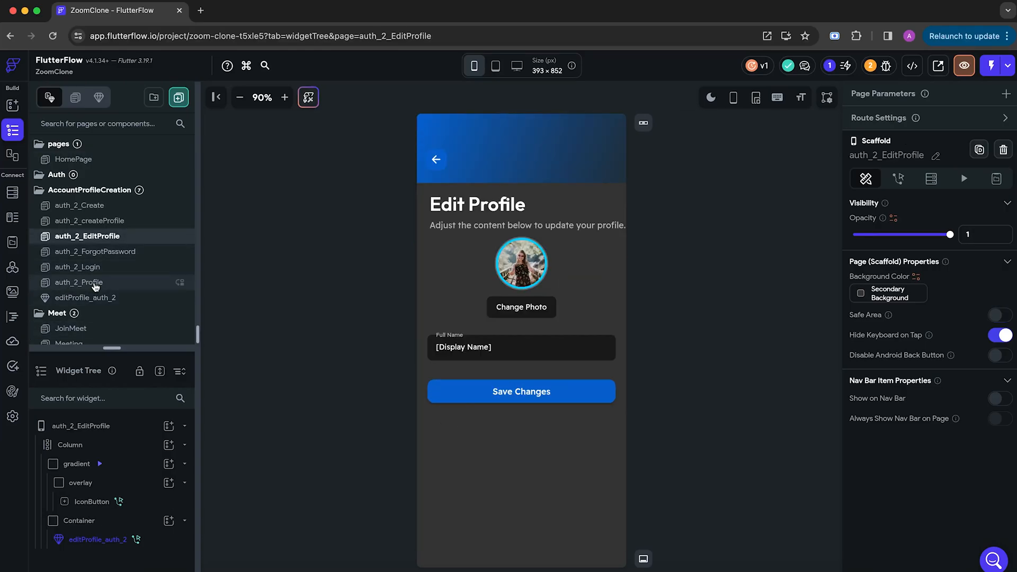
pyautogui.click(70, 301)
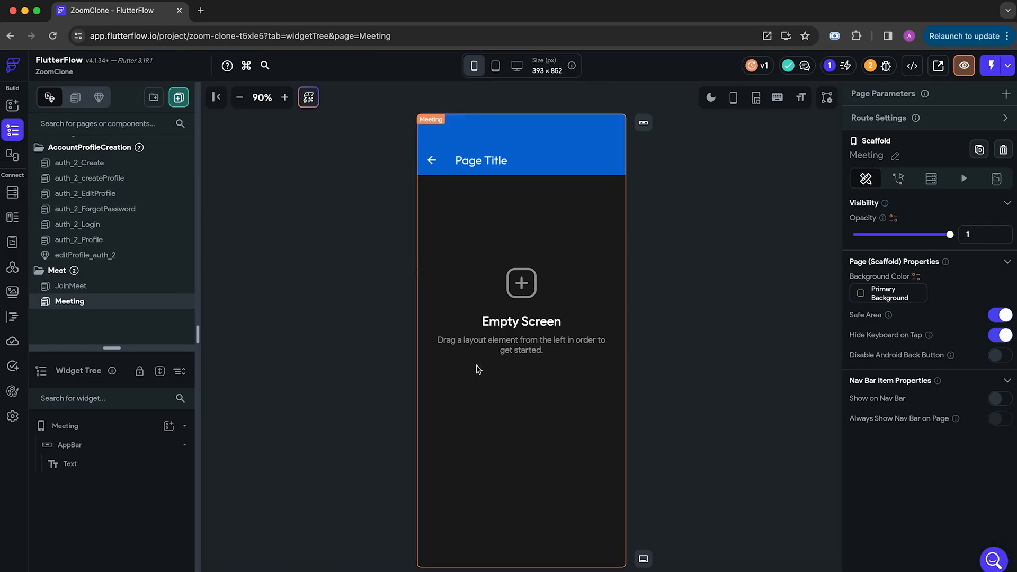
pyautogui.click(13, 316)
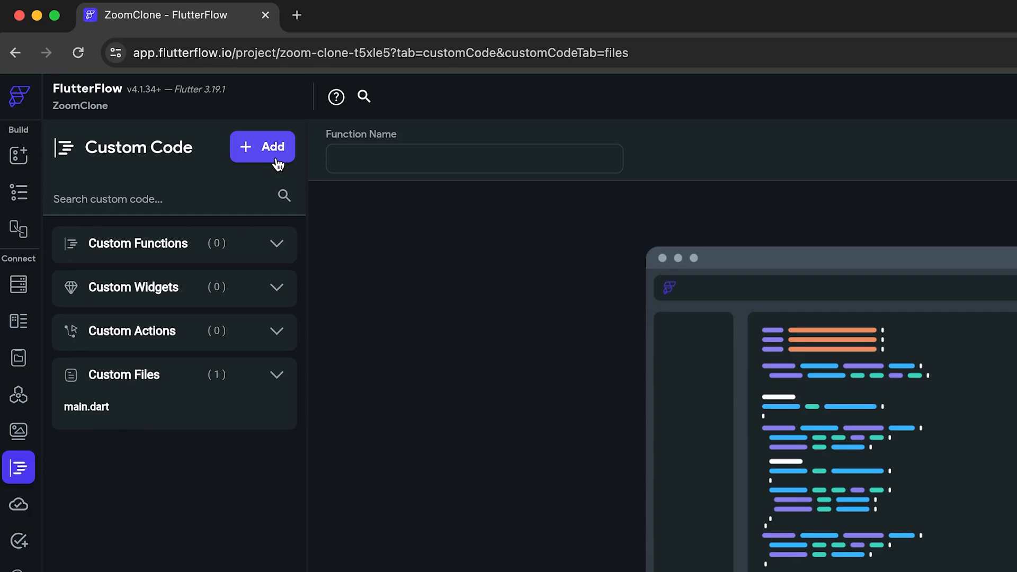
# Step: Add the VideoChatWidget custom widget with the Agora code and save it
pyautogui.click(263, 147)
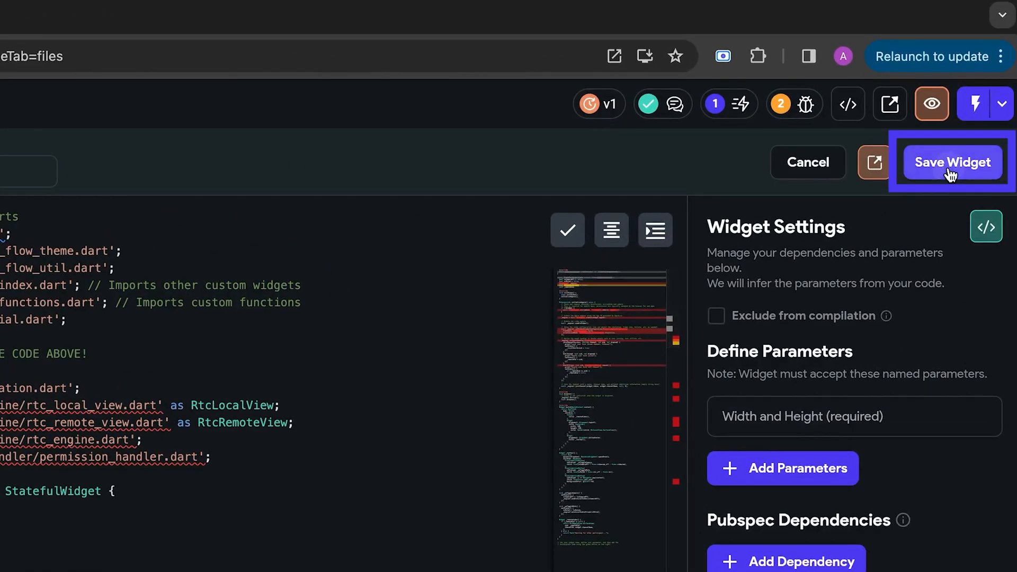
pyautogui.click(954, 162)
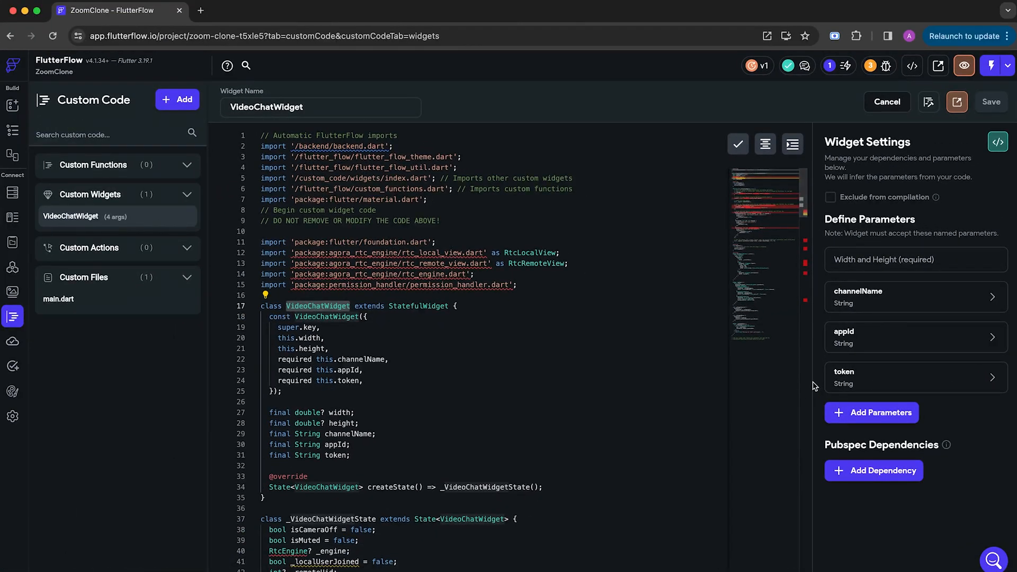
pyautogui.moveTo(705, 402)
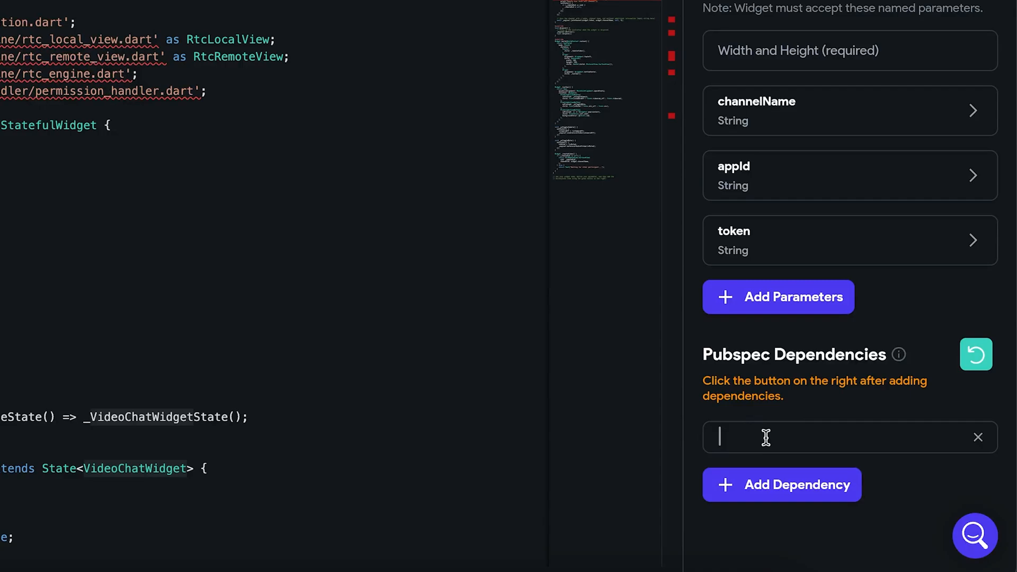
# Step: Add agora_rtc_engine: ^5.3.0 and permission_handler as pubspec dependencies and save the widget
pyautogui.write('agora_rtc_engine: ^5.3.0')
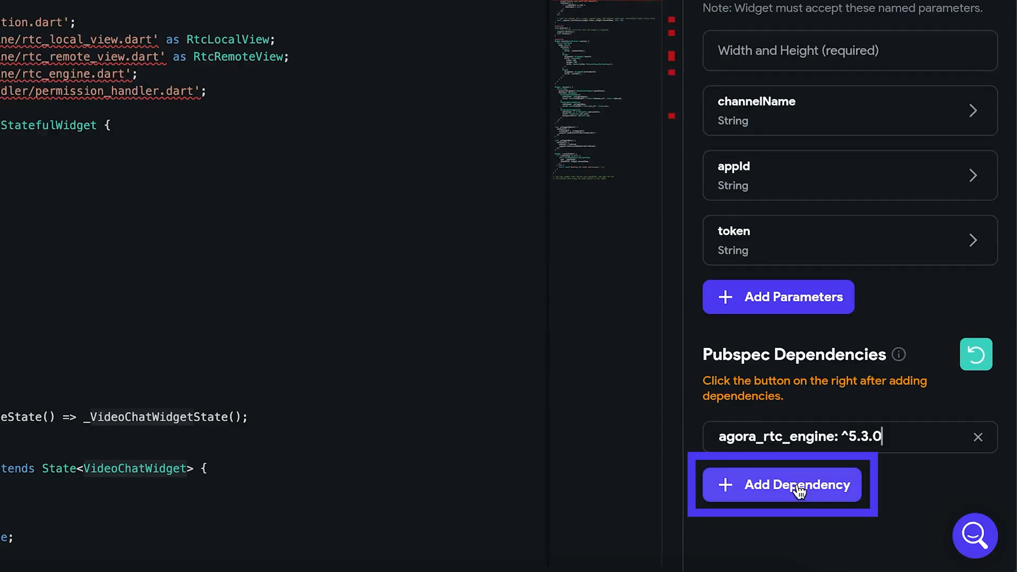
pyautogui.click(782, 486)
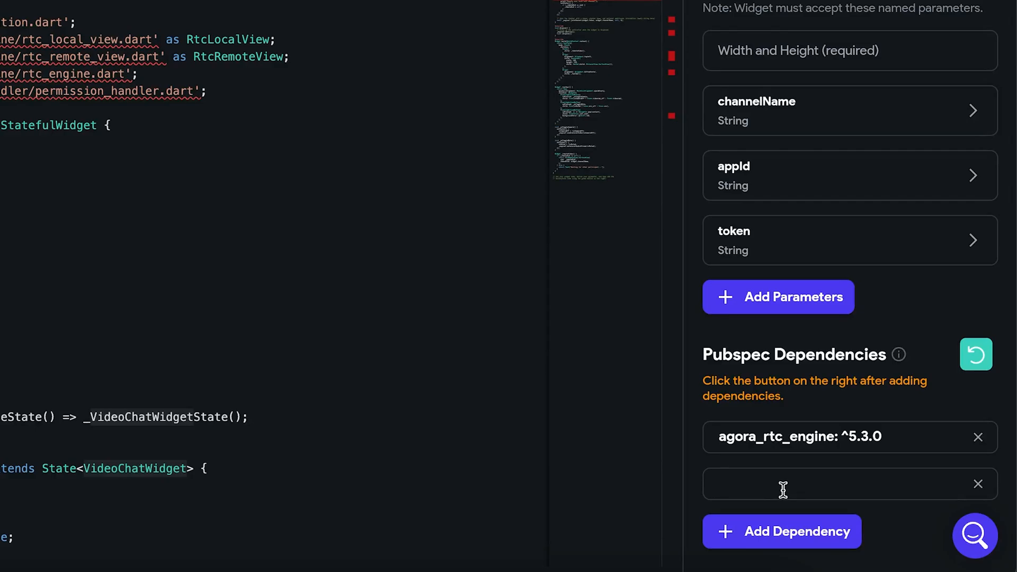
pyautogui.write('permission_handler:')
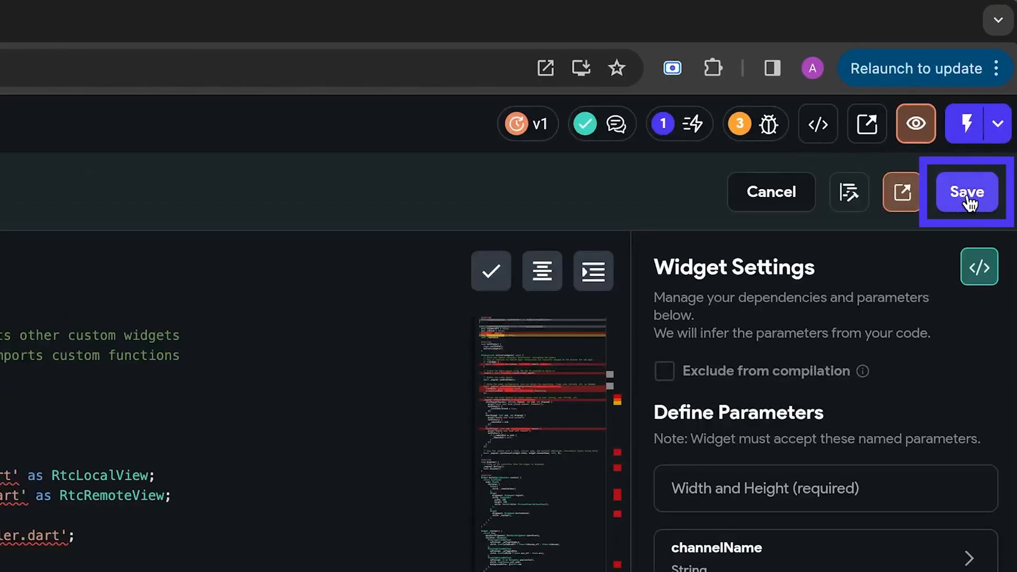
pyautogui.click(966, 192)
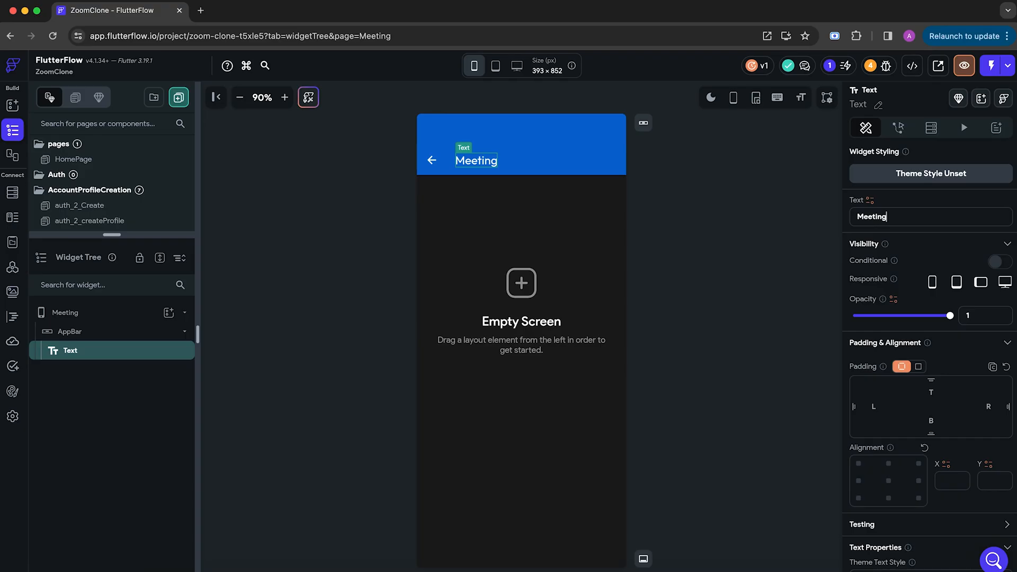
# Step: Start adding a widget to the Meeting page and search for it
pyautogui.click(168, 312)
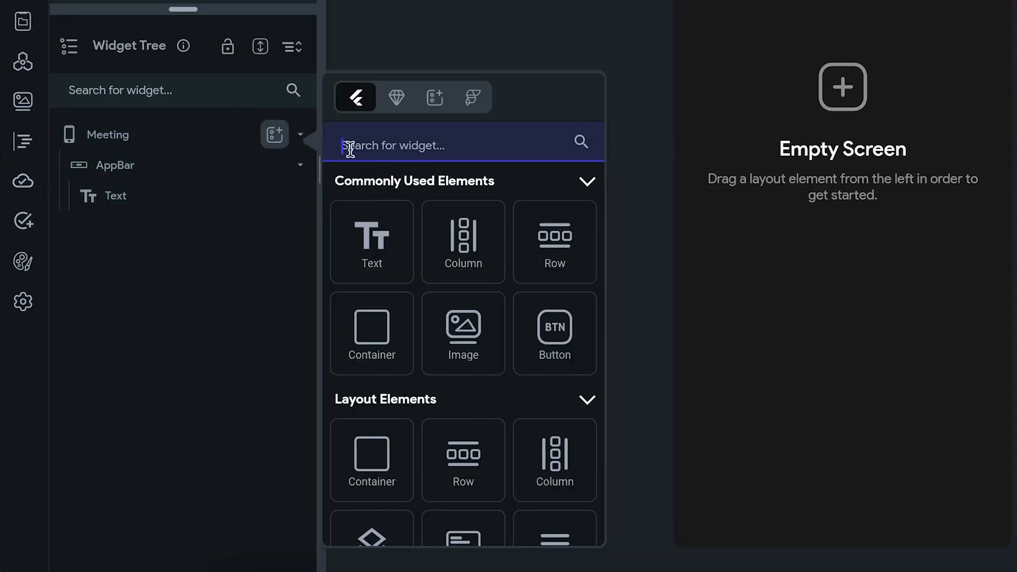
pyautogui.click(394, 96)
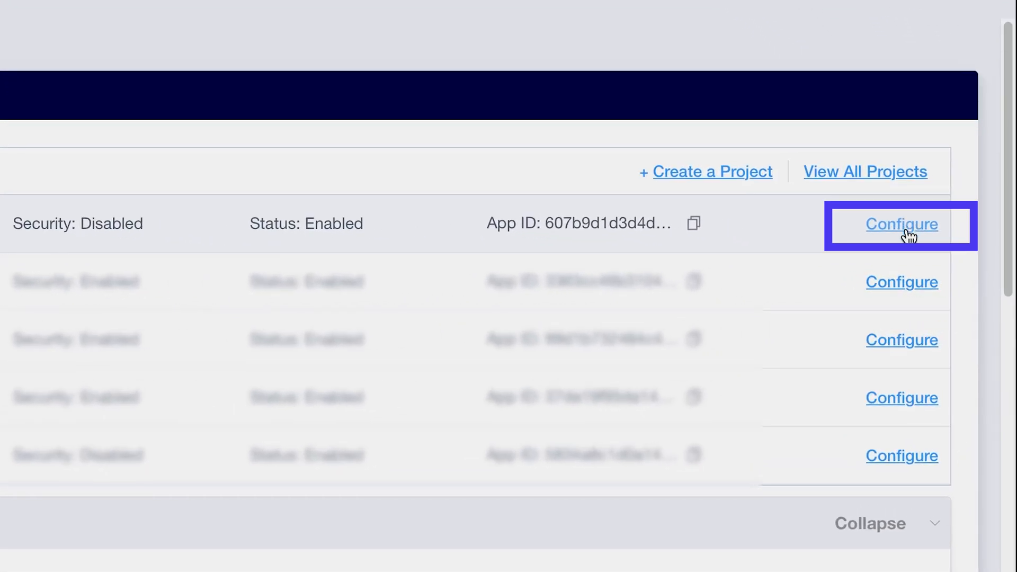
# Step: Configure My New Project 6 in Testing stage and enable its primary certificate
pyautogui.click(902, 225)
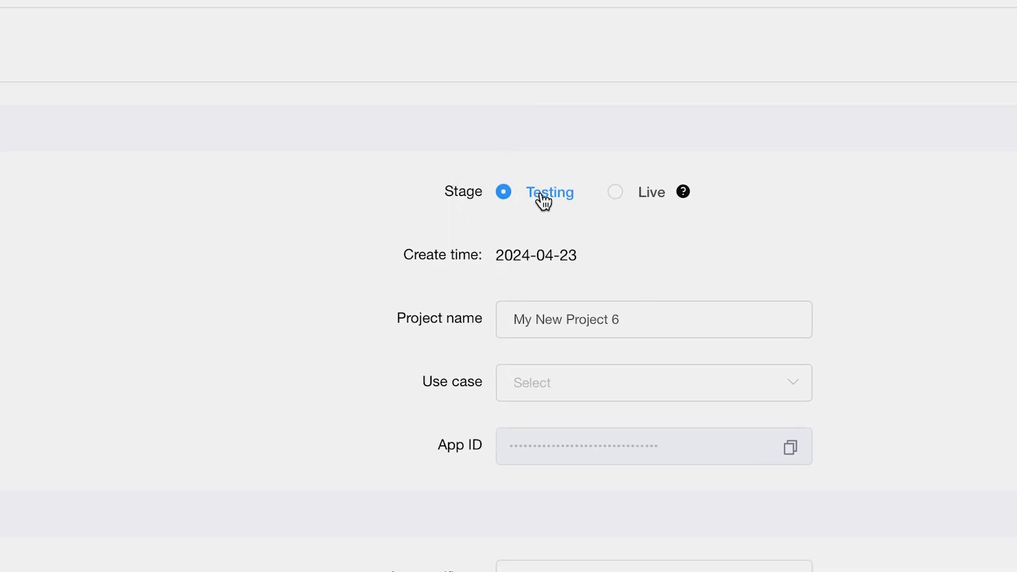
pyautogui.click(653, 383)
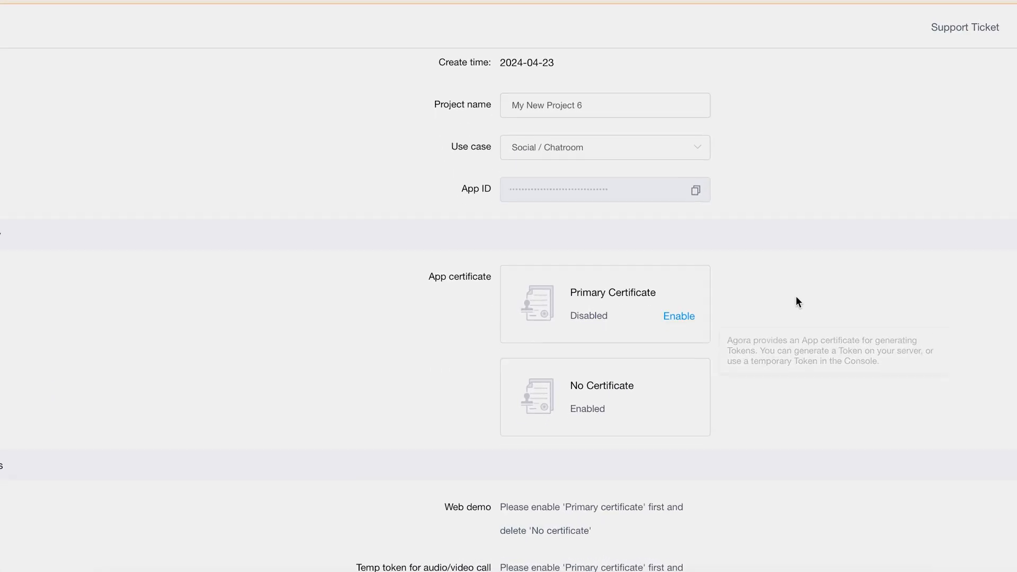
pyautogui.click(679, 315)
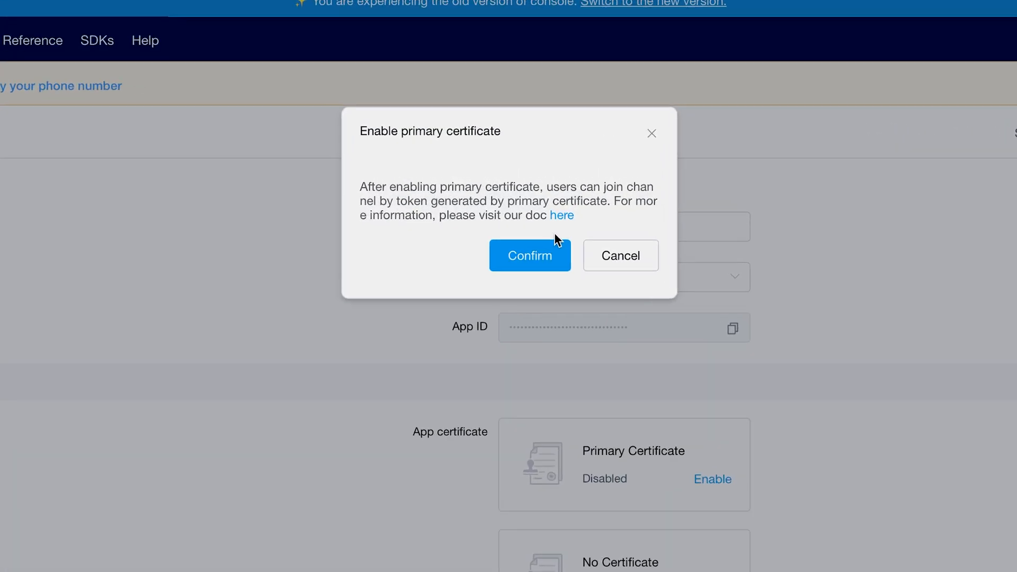
pyautogui.click(530, 255)
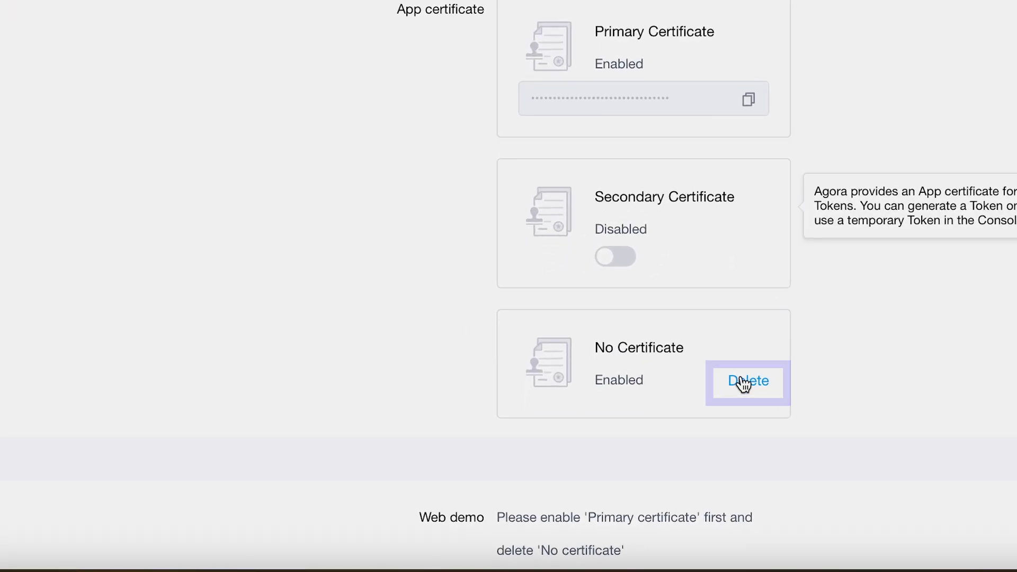
# Step: Delete the project's No Certificate authentication method, confirming with the owner email
pyautogui.click(749, 381)
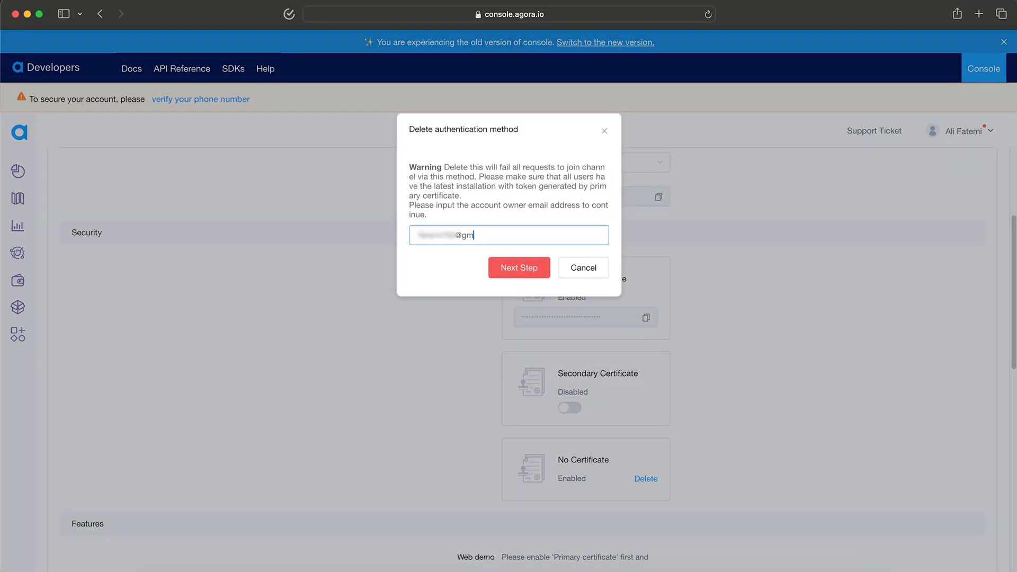
pyautogui.click(519, 267)
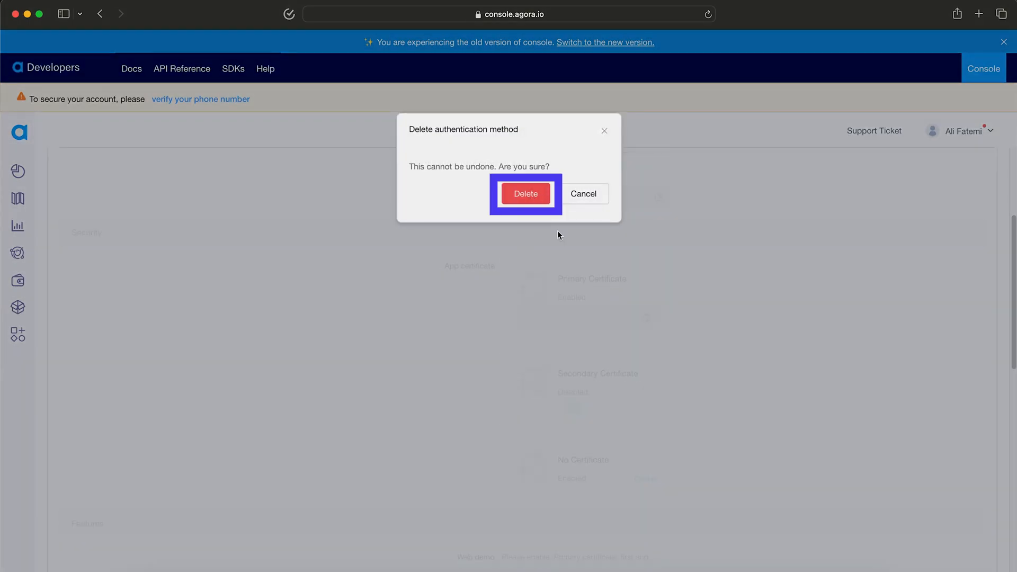
pyautogui.click(525, 193)
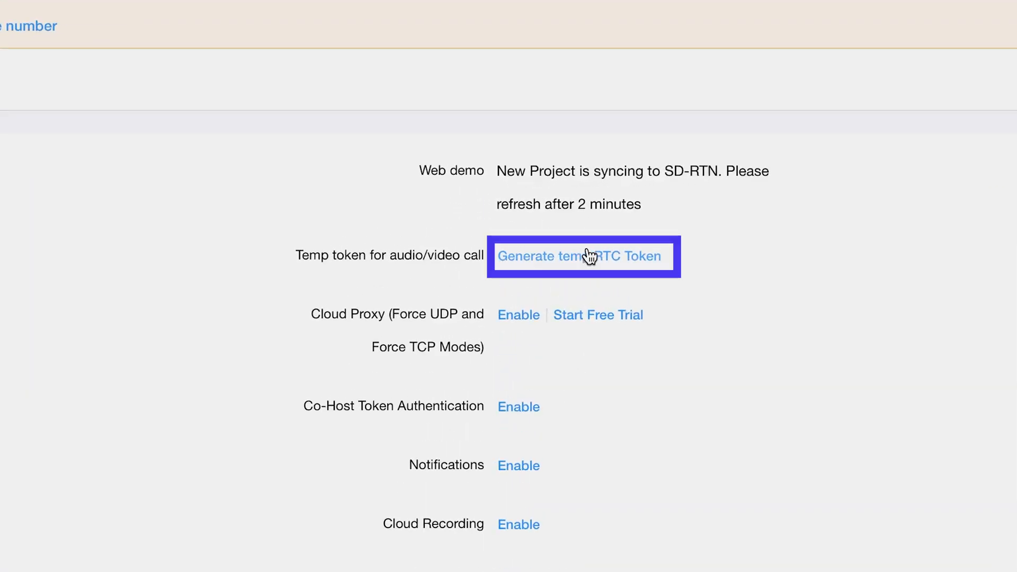
# Step: Generate a temporary RTC token for channel Test2
pyautogui.click(585, 256)
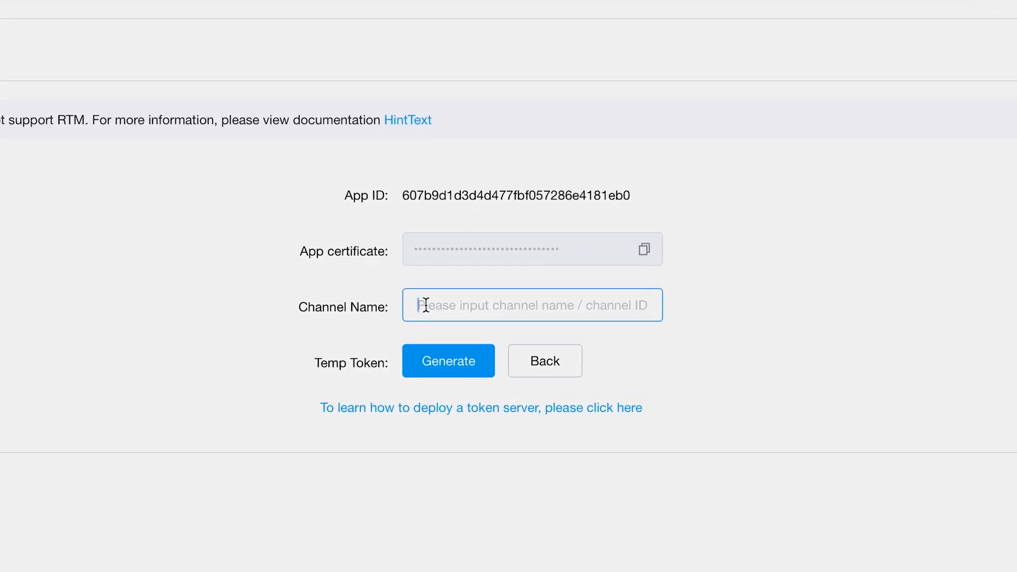
pyautogui.write('Test2')
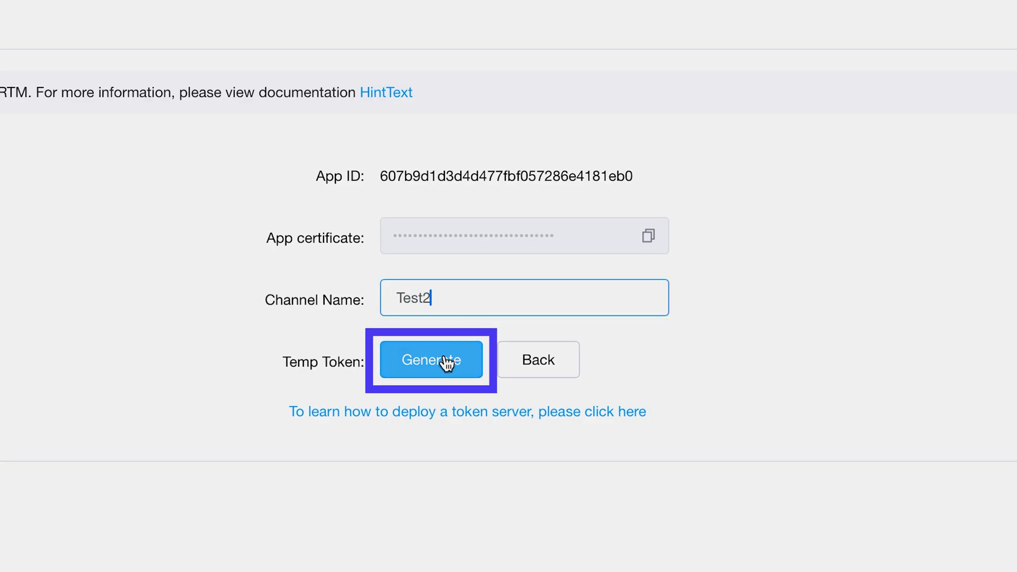
pyautogui.click(431, 361)
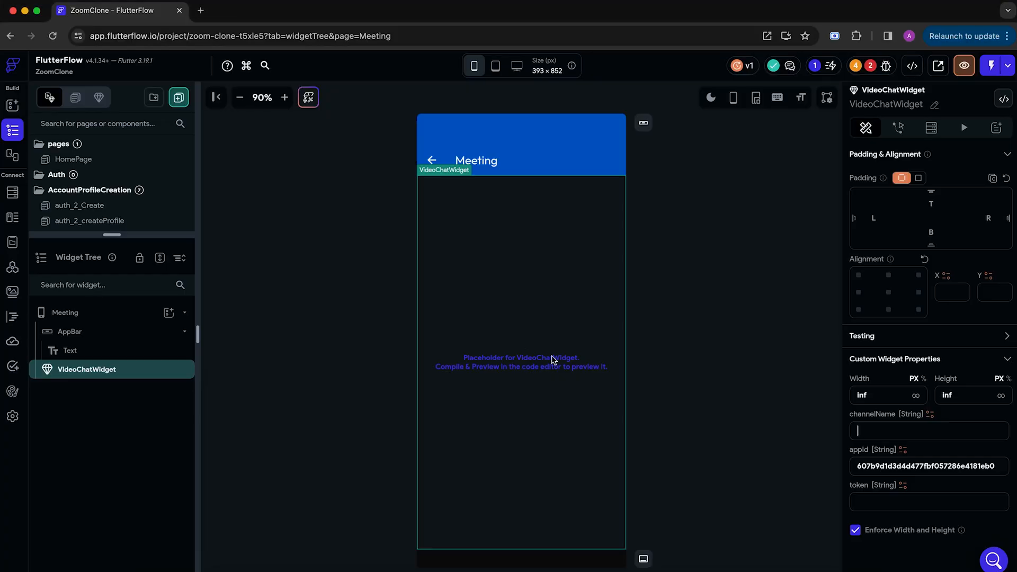
# Step: Set VideoChatWidget's channelName to Test2 alongside the Agora app ID
pyautogui.write('Test2')
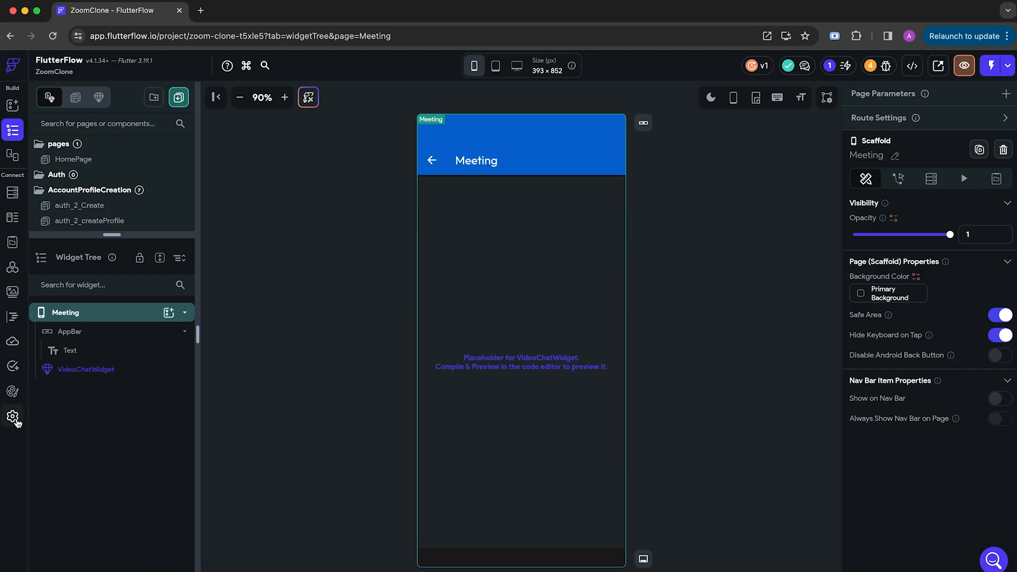
# Step: Enable the Web platform in app settings and publish the project to the web
pyautogui.click(15, 413)
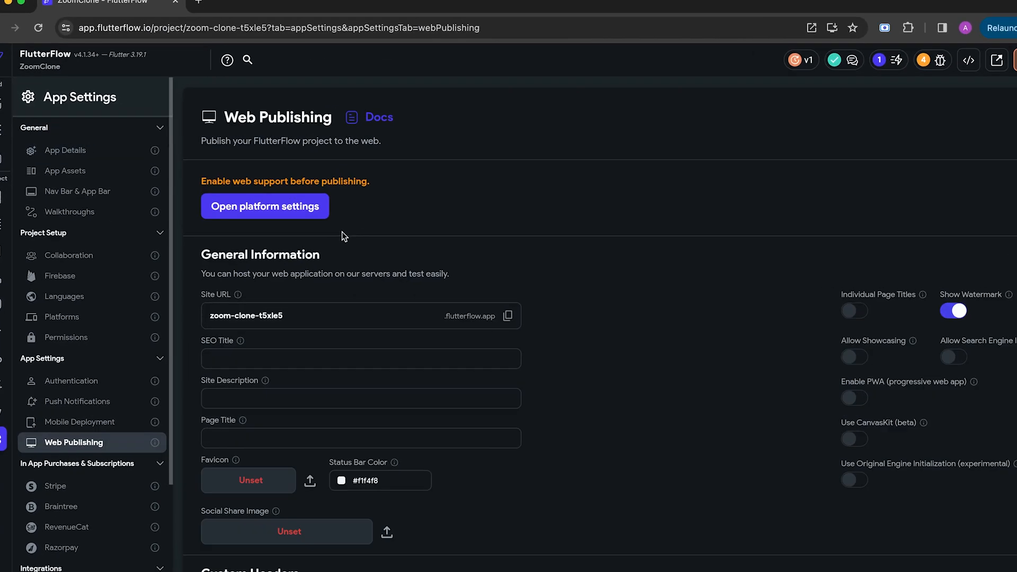
pyautogui.click(265, 206)
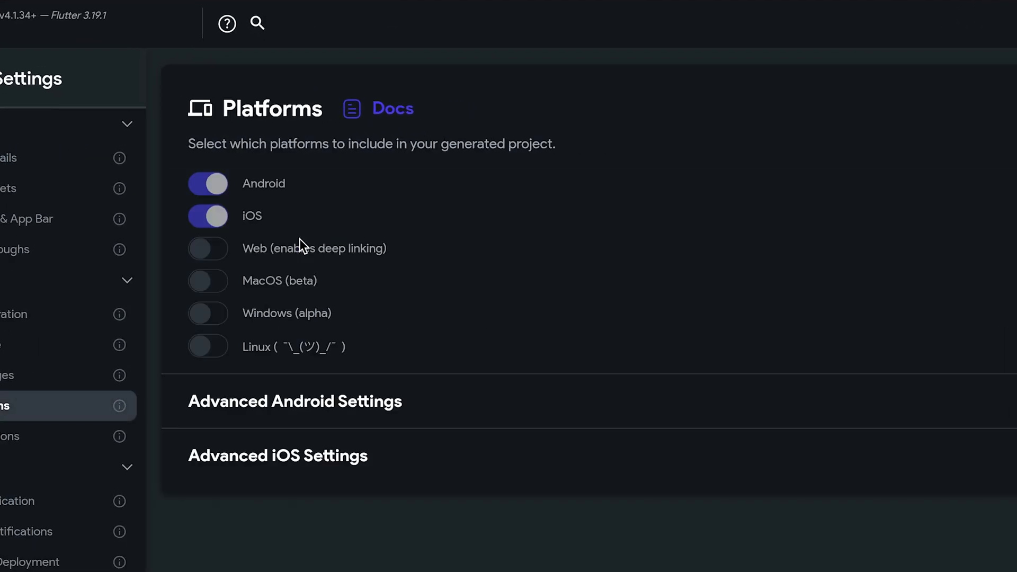
pyautogui.click(208, 247)
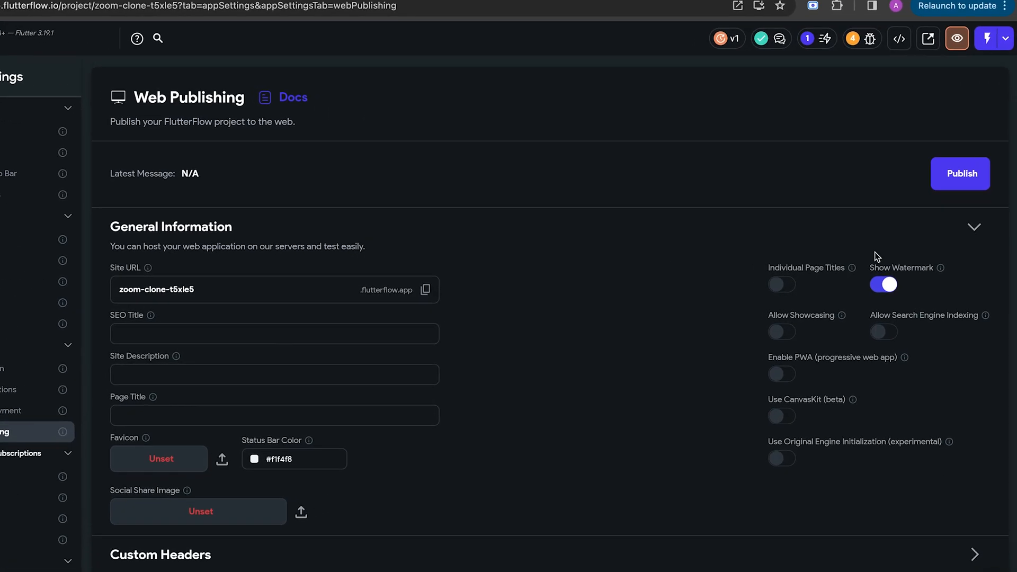
pyautogui.click(960, 173)
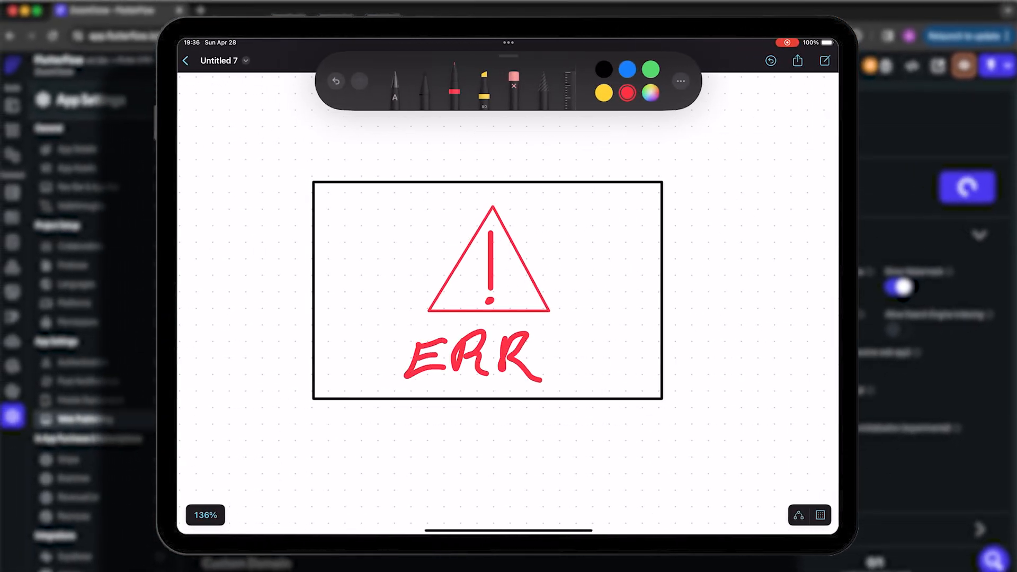
# Step: Sketch the ERR warning and the Patreon diagram with Help to debug and Access to FF projects
pyautogui.click(452, 90)
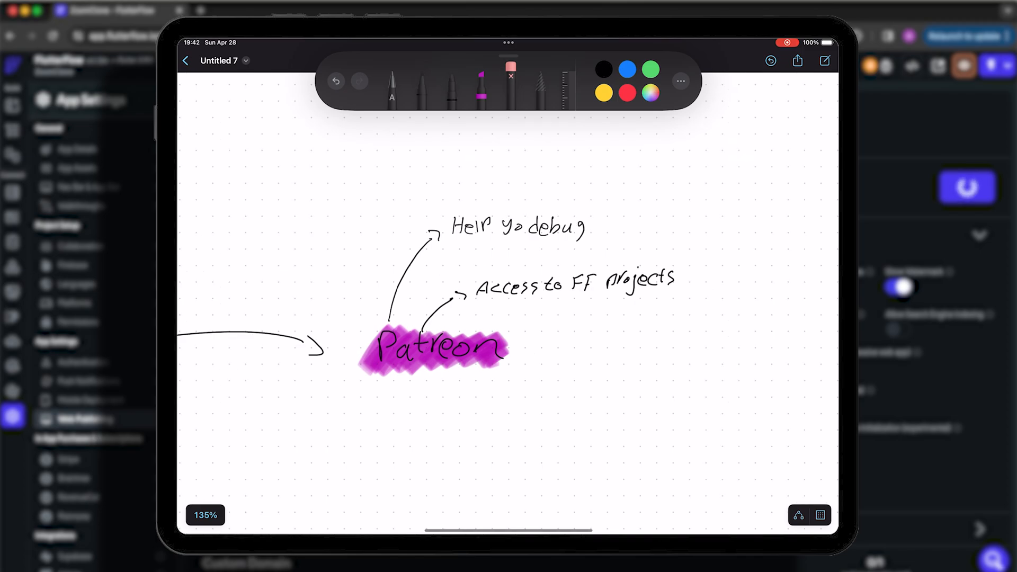
pyautogui.scroll(-3)
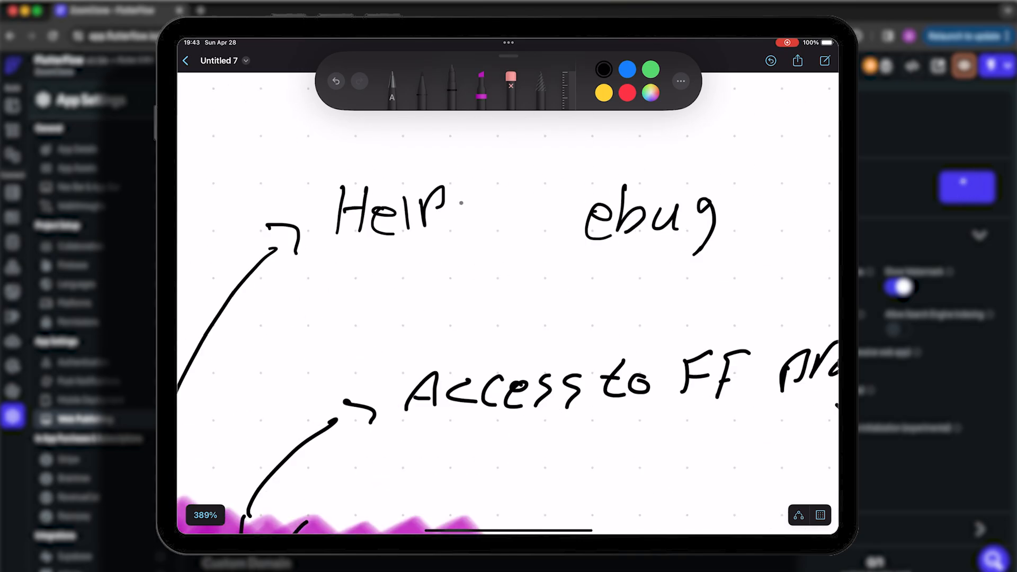